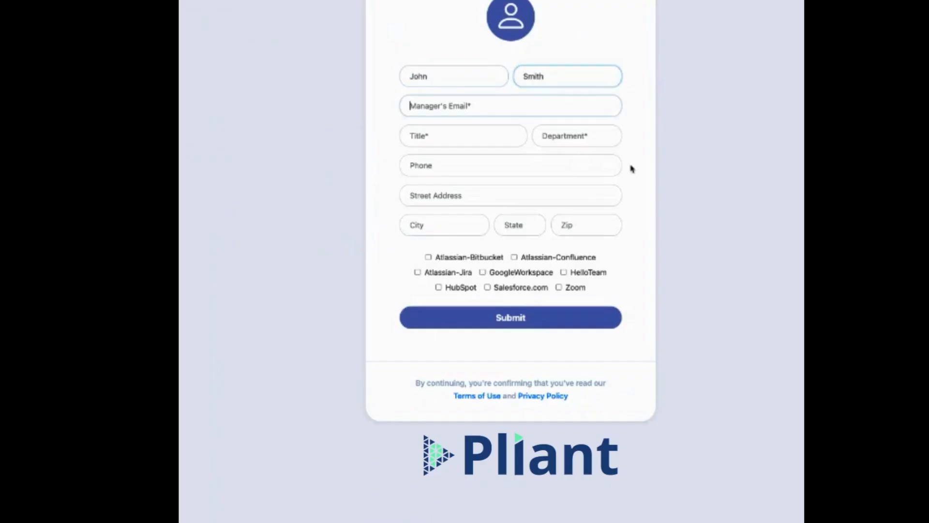
pyautogui.click(510, 105)
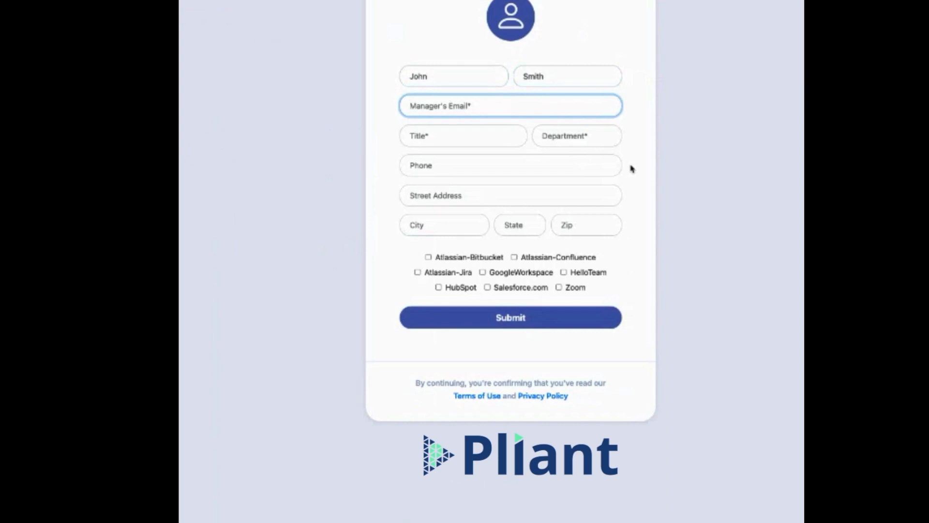
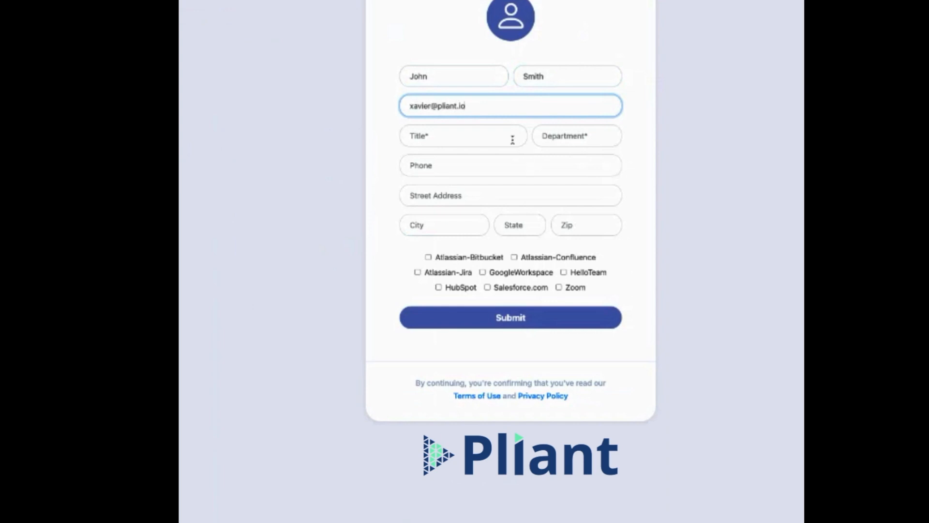
pyautogui.write('Deve')
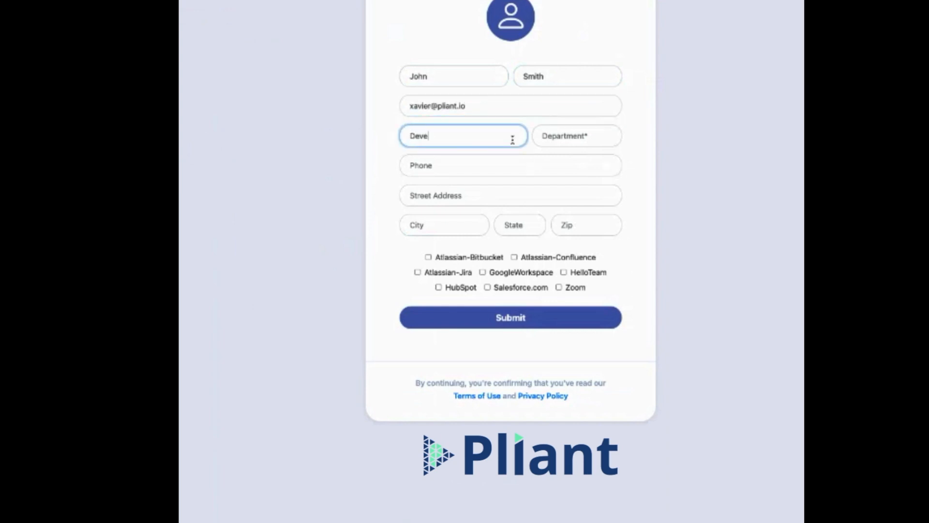
pyautogui.click(510, 166)
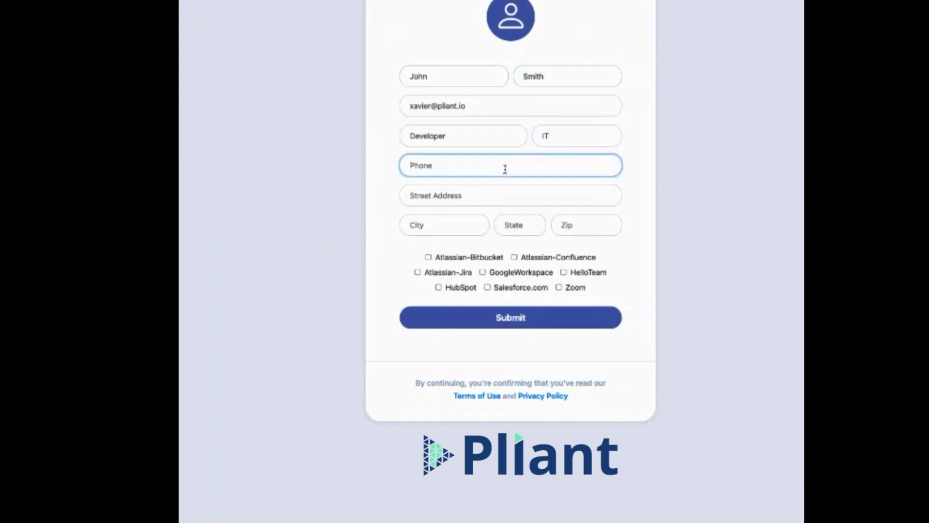
pyautogui.write('(123) 456-7890')
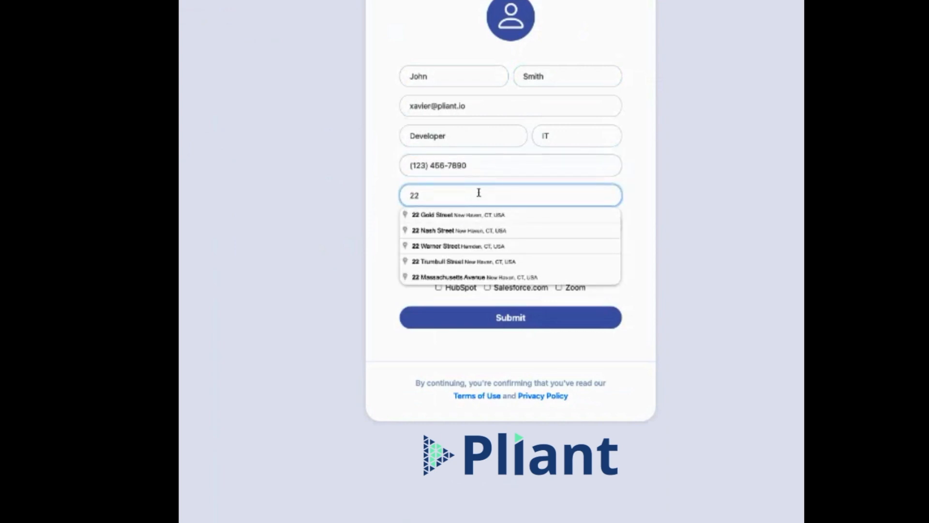
pyautogui.click(448, 277)
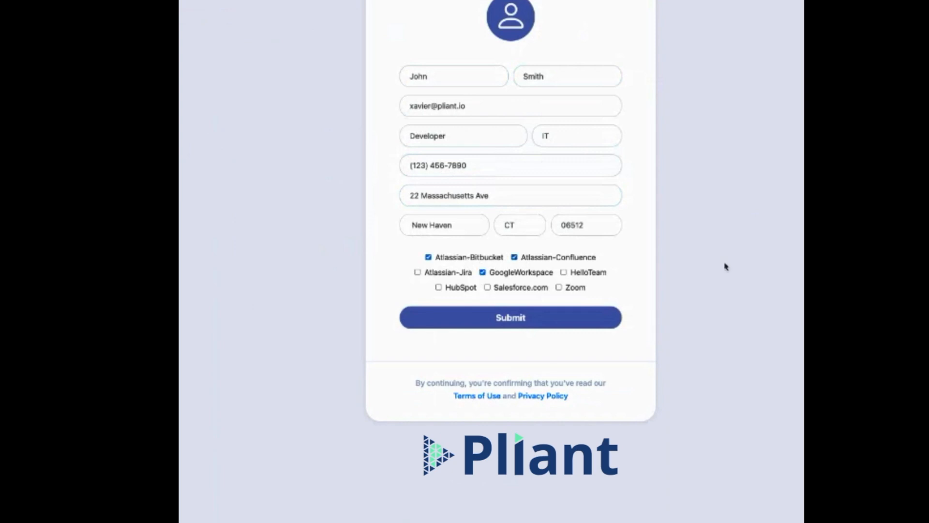
# Step: Request HelloTeam access and submit the onboarding form
pyautogui.click(563, 272)
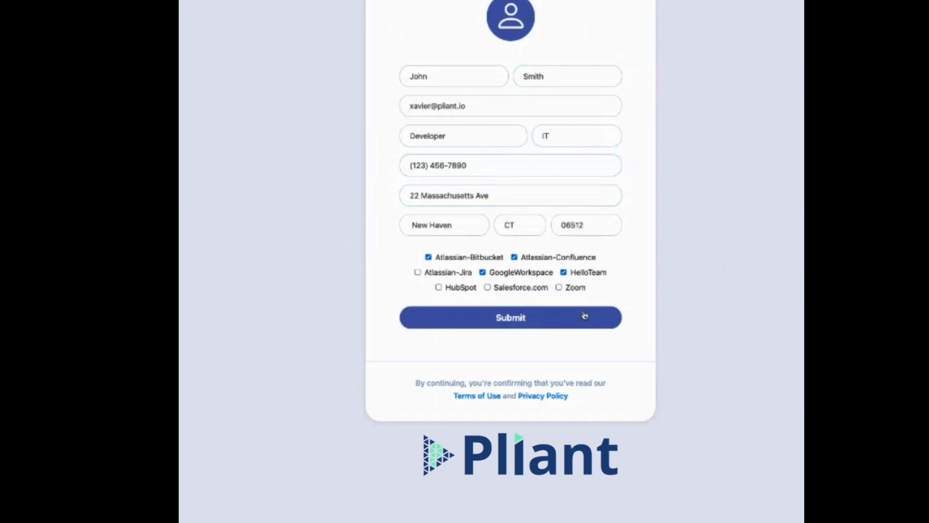
pyautogui.click(509, 317)
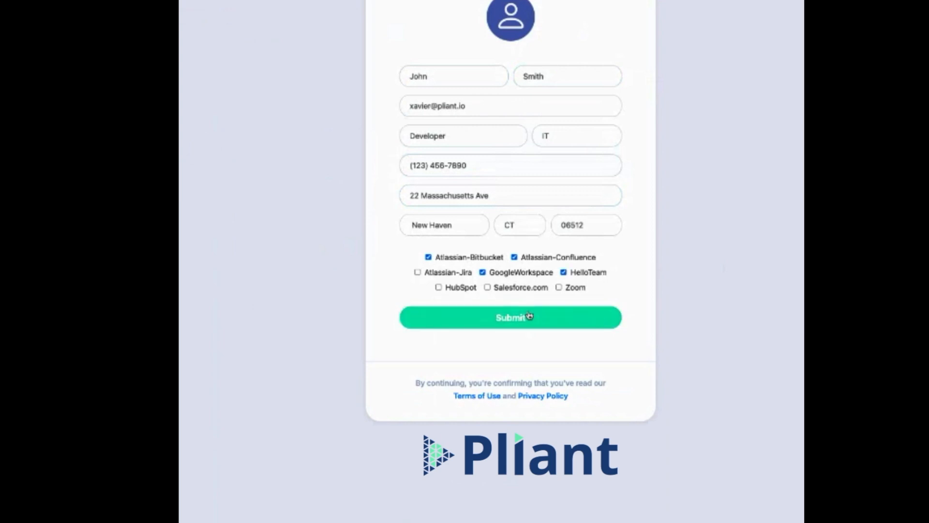
pyautogui.click(510, 317)
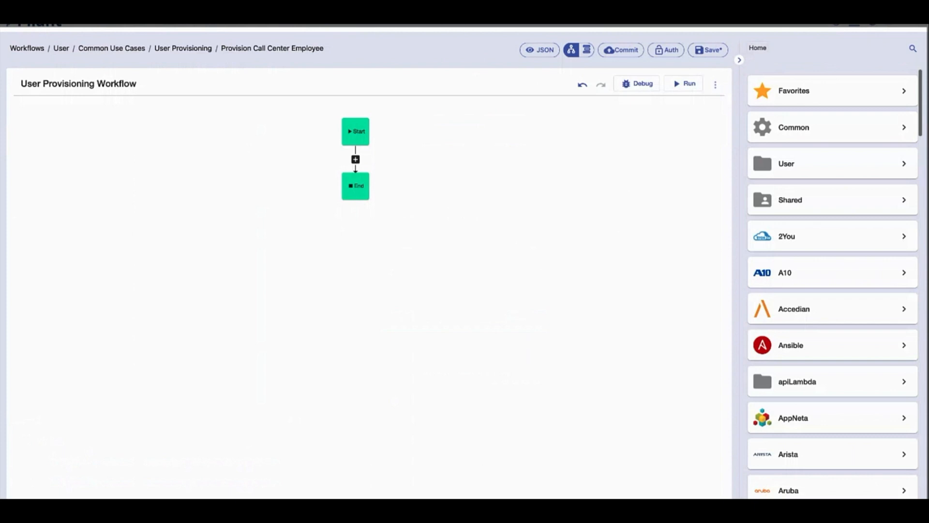
pyautogui.moveTo(503, 303)
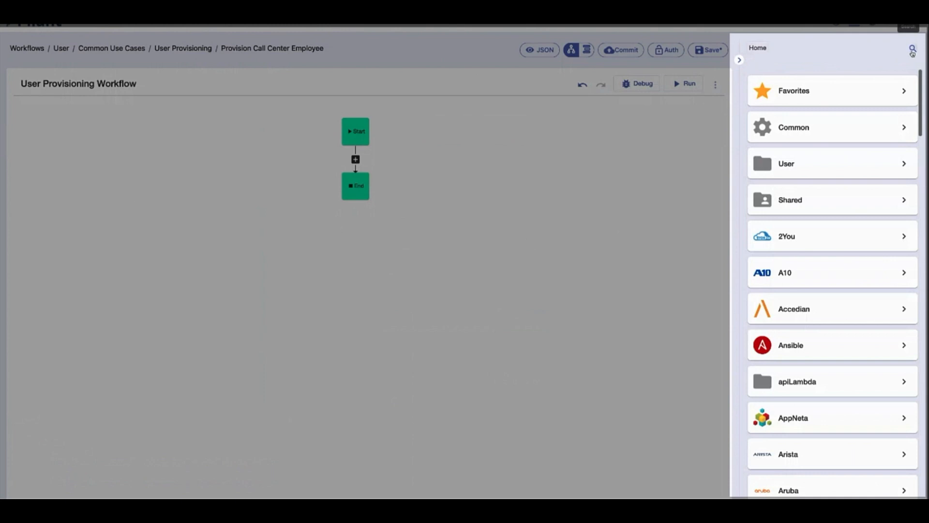
# Step: Search the block library for GSuite insert actions using 'g' and then 'inser'
pyautogui.click(912, 49)
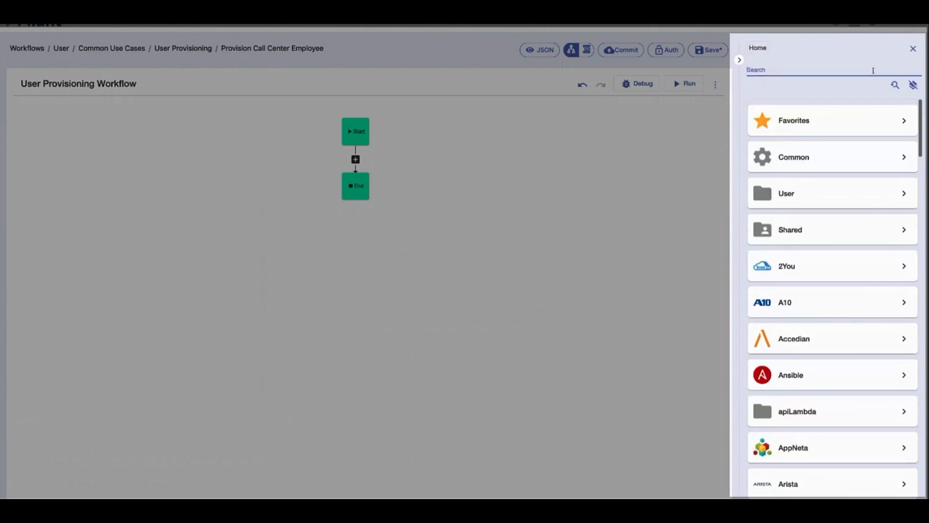
pyautogui.write('g')
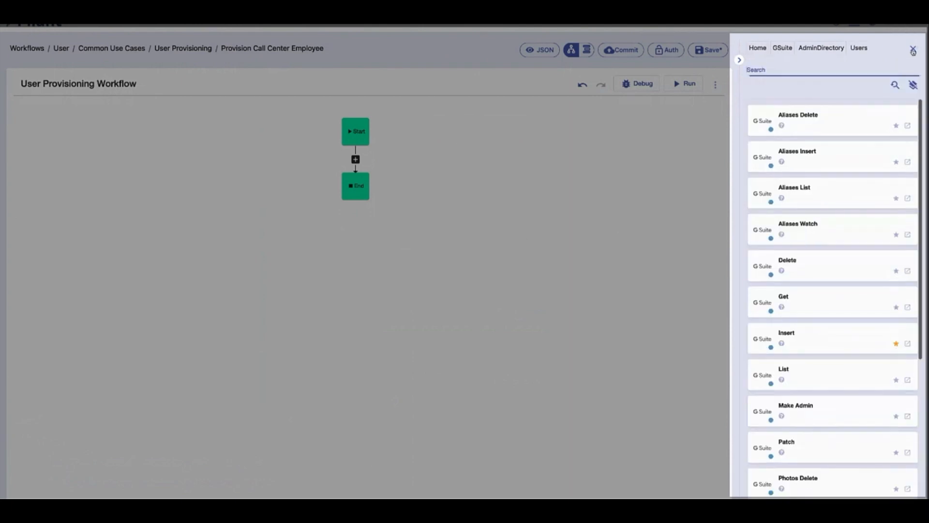
pyautogui.write('inser')
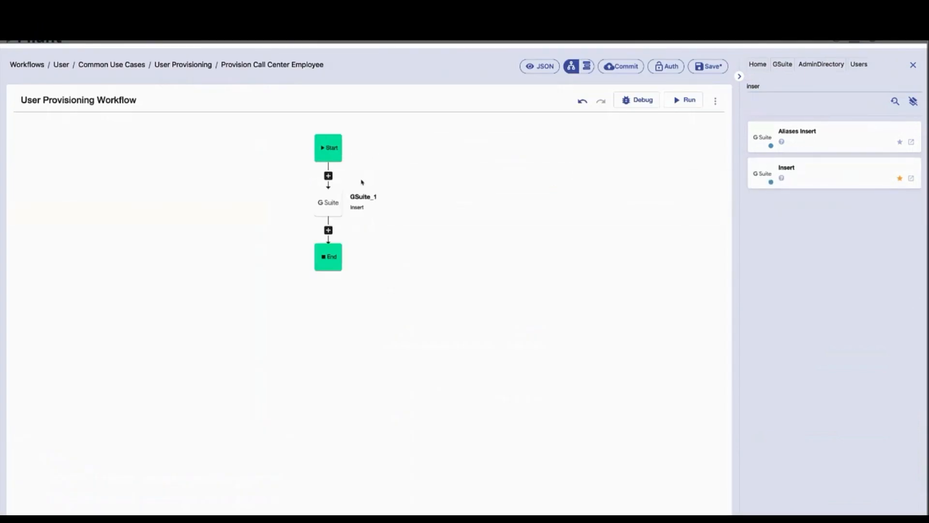
# Step: Return the library to its home list and search it for 'micro'
pyautogui.click(781, 63)
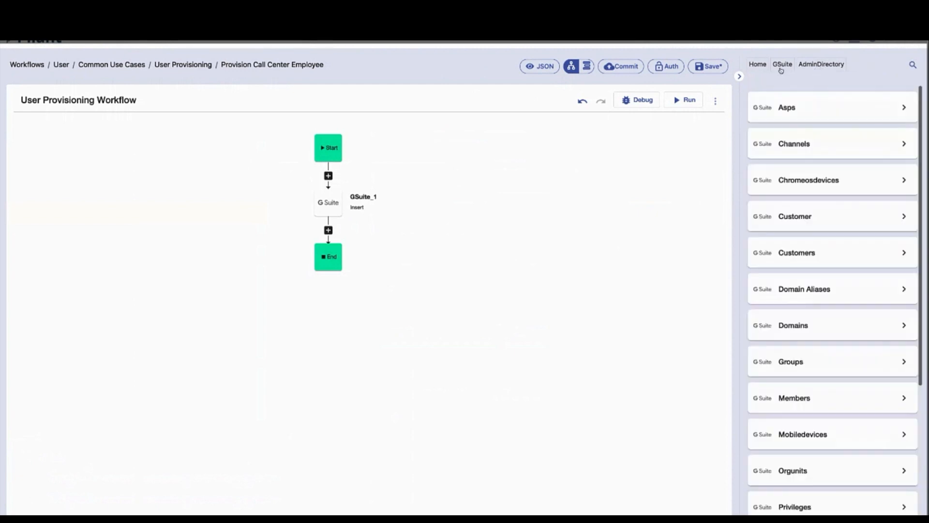
pyautogui.click(757, 64)
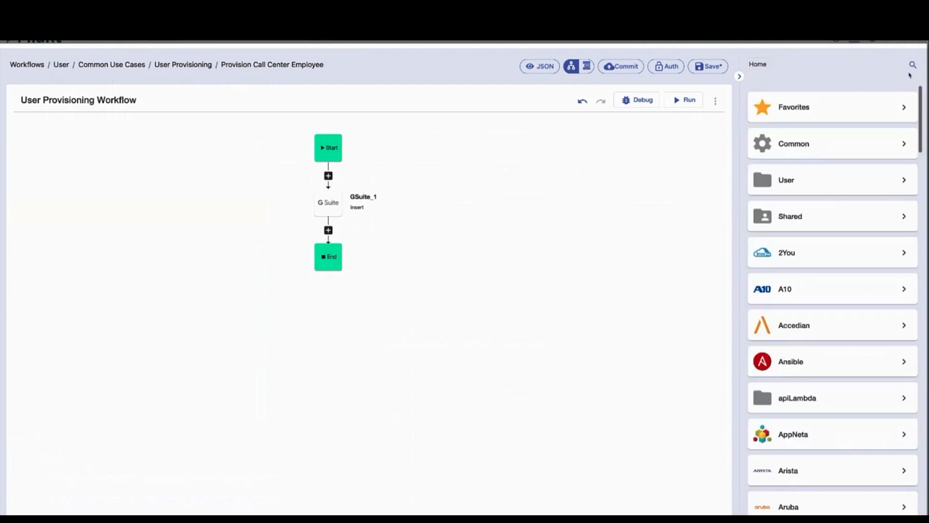
pyautogui.click(913, 65)
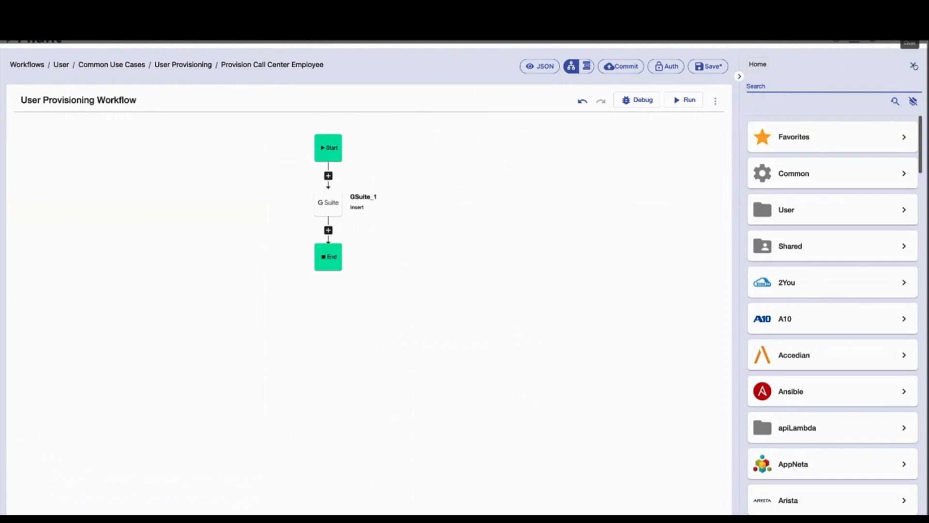
pyautogui.write('micro')
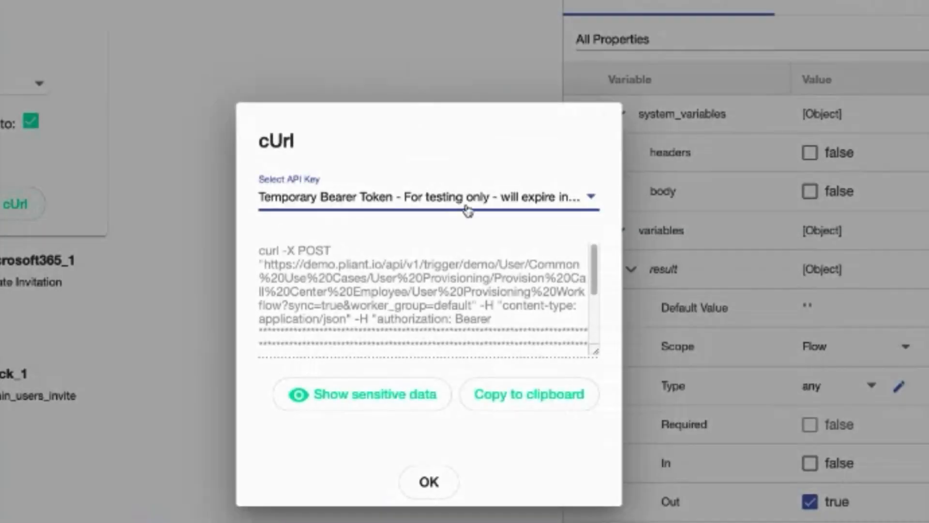
pyautogui.moveTo(493, 324)
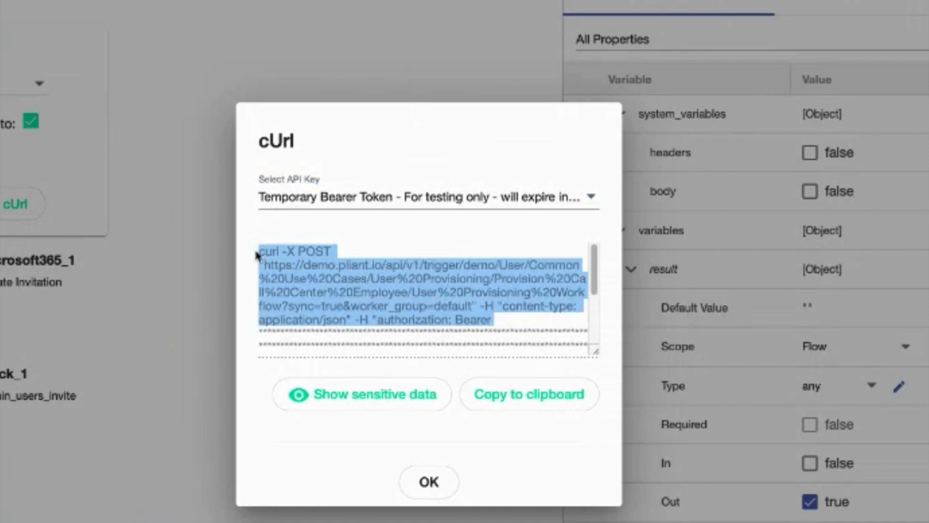
# Step: Deselect the cURL command text and close the cURL dialog with OK
pyautogui.click(429, 482)
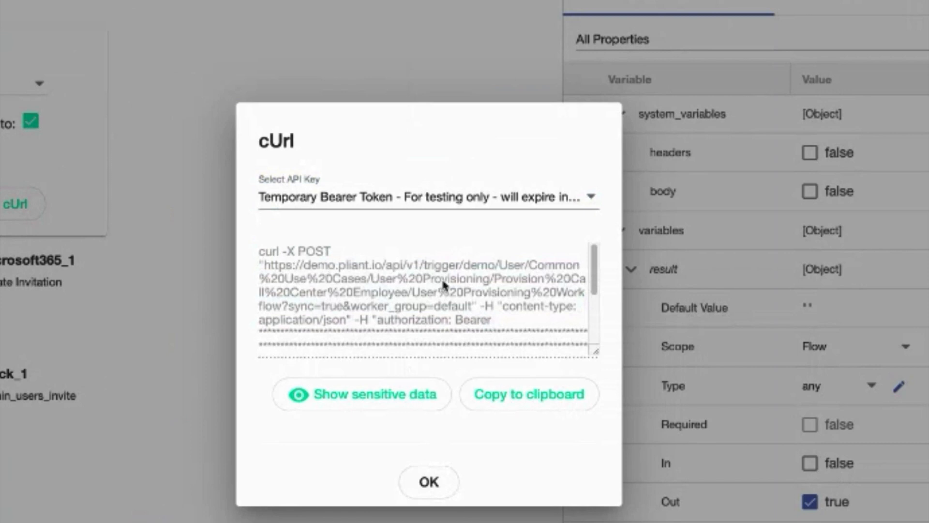
pyautogui.moveTo(495, 315)
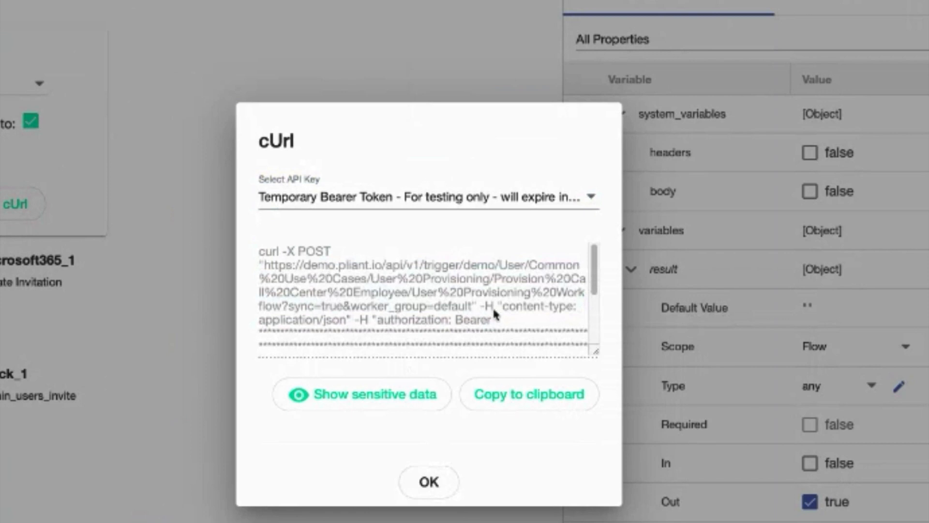
pyautogui.click(428, 481)
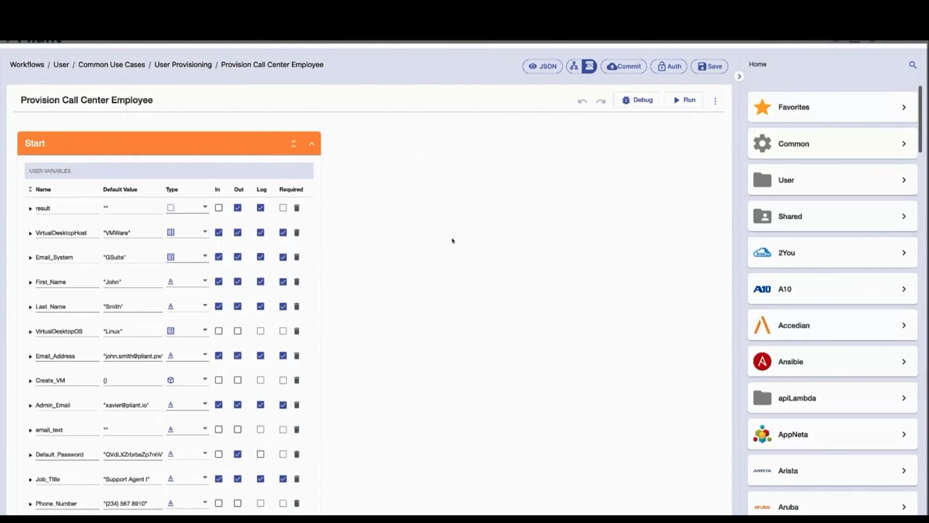
# Step: Scroll past the Start variables to the If and Insert blocks, then switch to the flow diagram
pyautogui.scroll(-3)
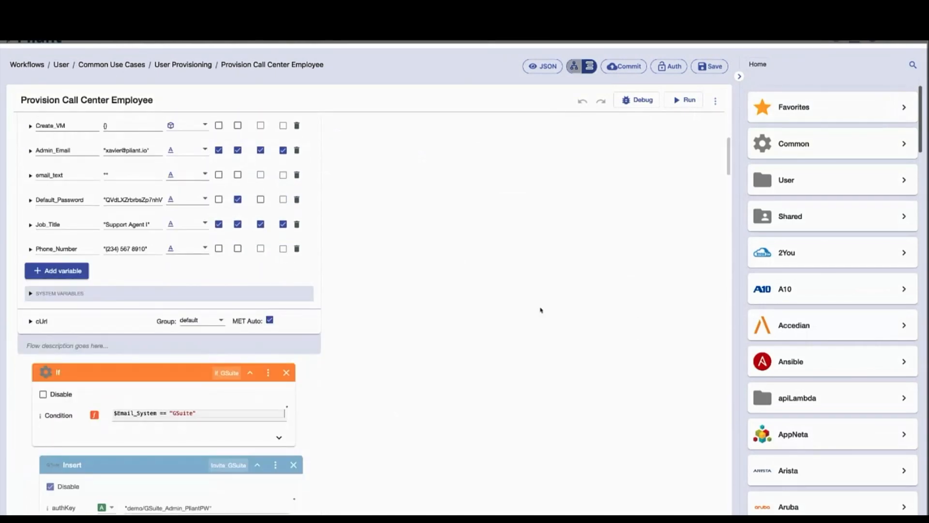
pyautogui.click(573, 66)
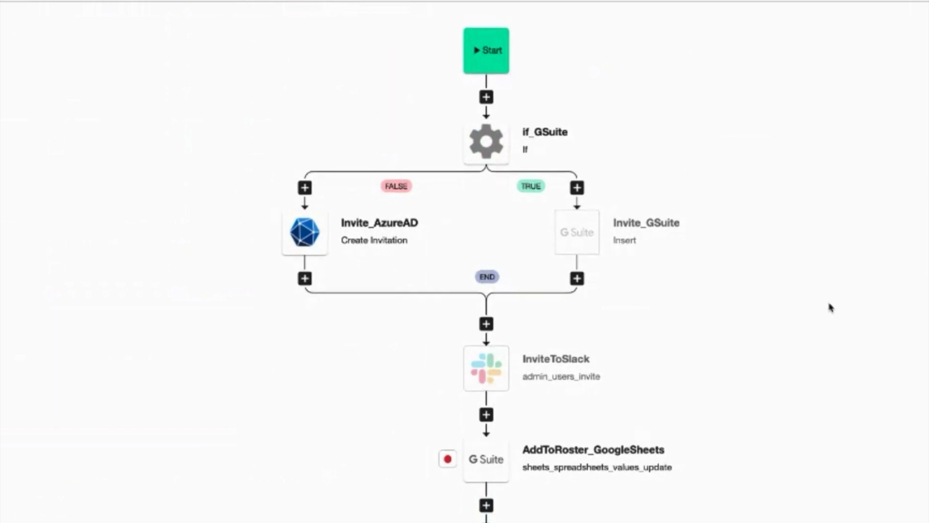
# Step: Scroll the diagram past InviteToSlack down to Request_IP_InfoBlox and if_VMWare_Linux
pyautogui.scroll(-3)
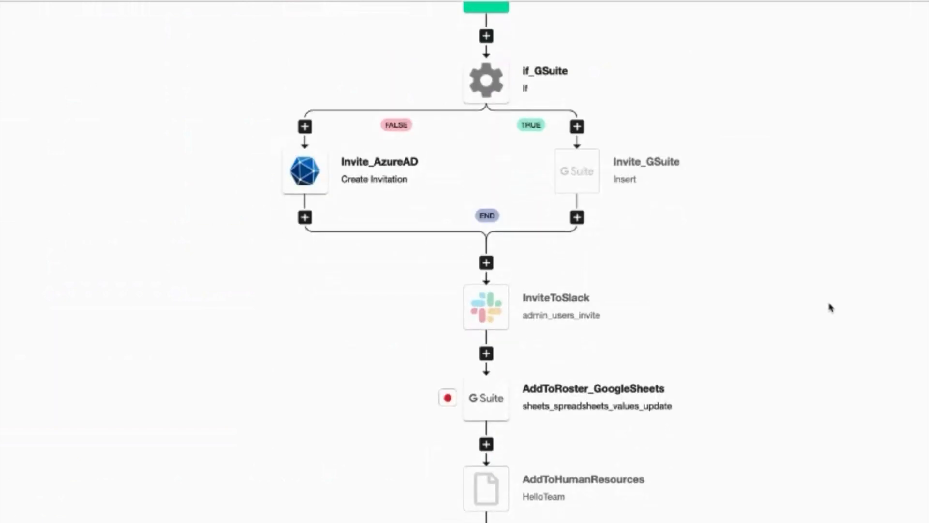
pyautogui.scroll(-3)
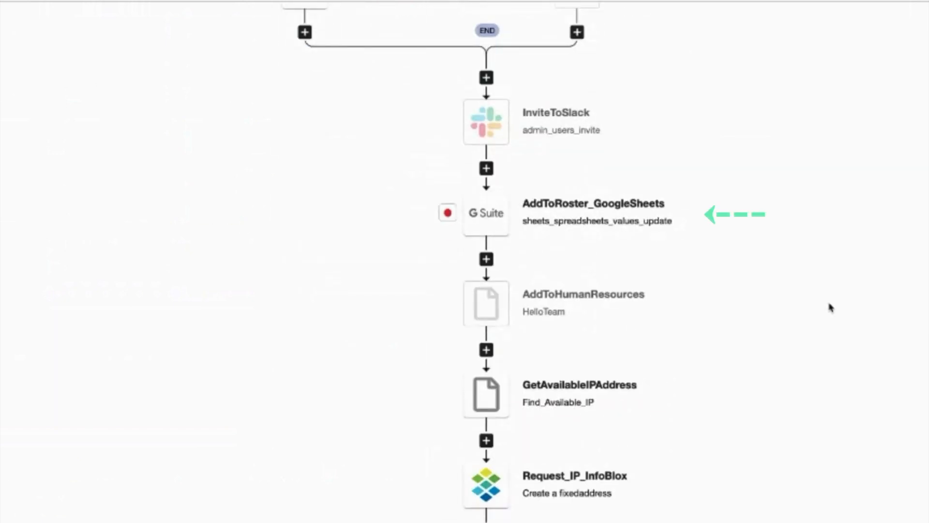
pyautogui.scroll(-3)
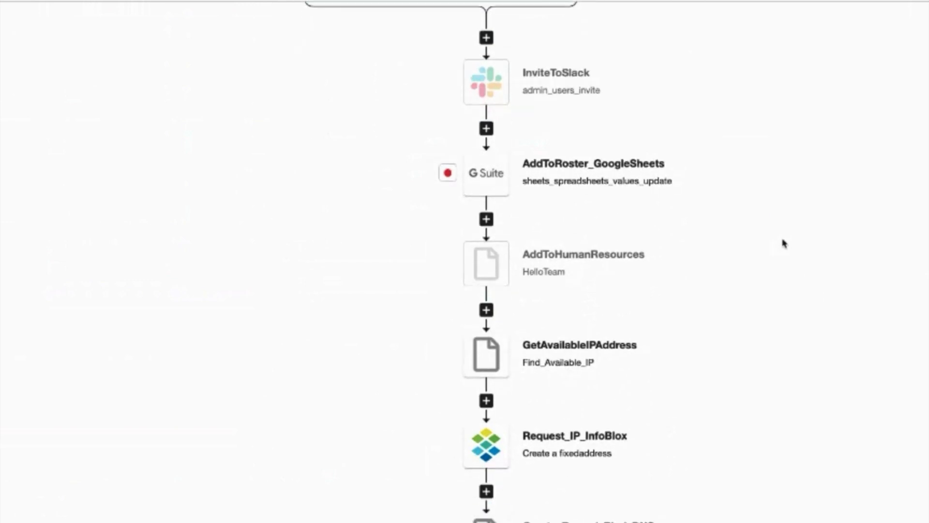
pyautogui.scroll(-3)
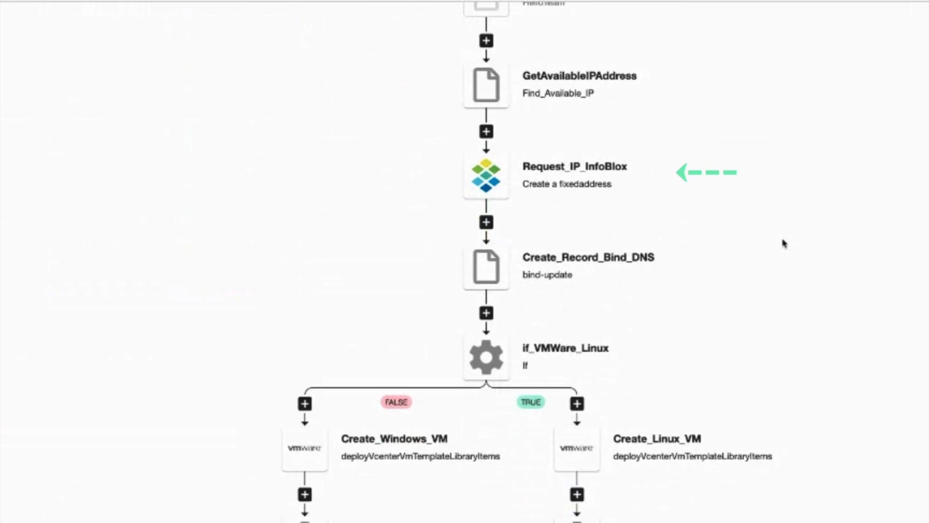
# Step: Scroll further past Launch_VM, Get_VM_Info and If_Linux down to Format_Email and Email_SES
pyautogui.scroll(-3)
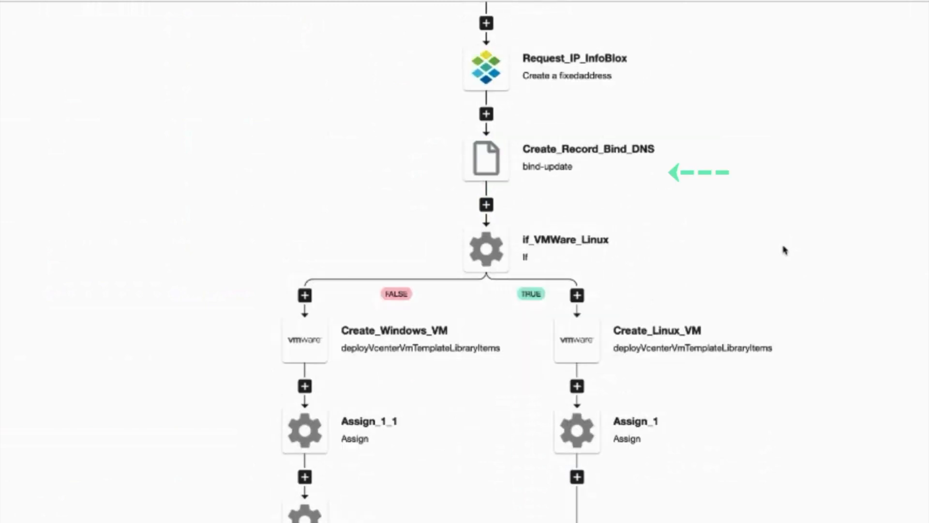
pyautogui.scroll(-3)
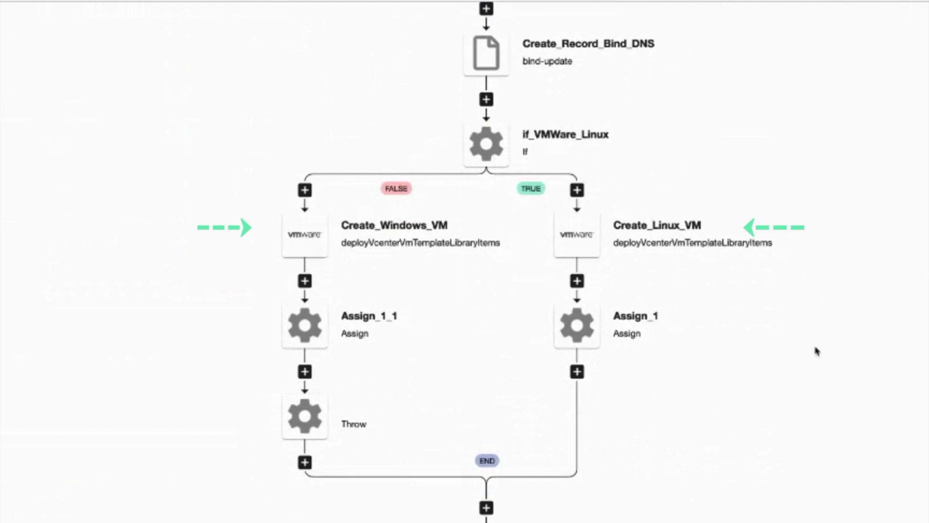
pyautogui.scroll(-3)
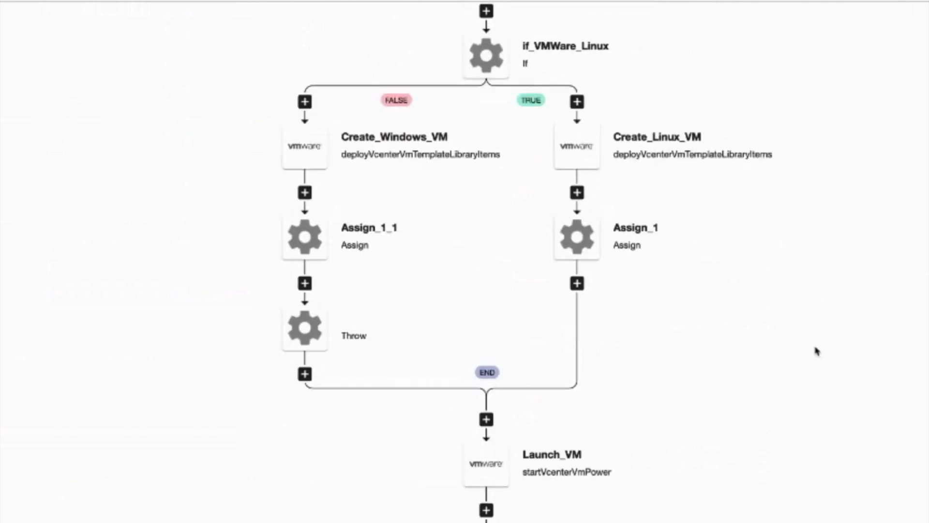
pyautogui.scroll(-3)
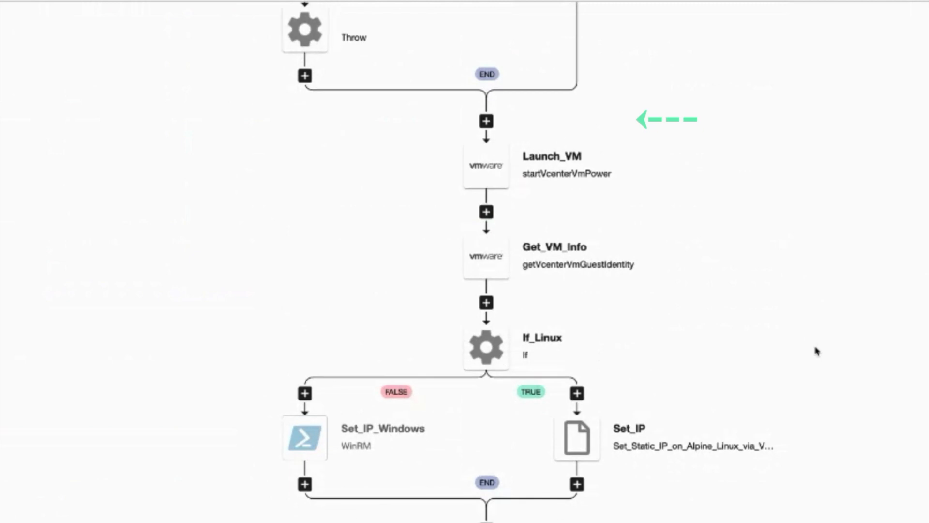
pyautogui.scroll(-3)
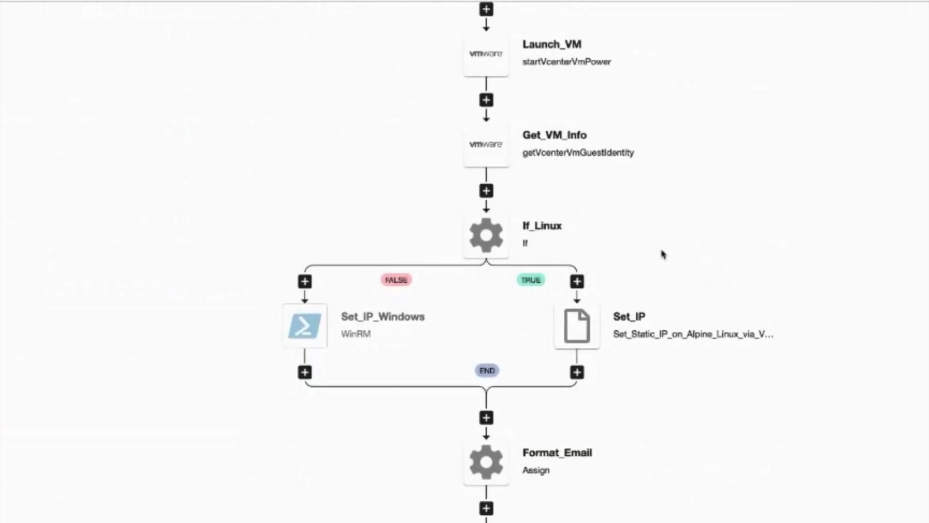
pyautogui.scroll(-3)
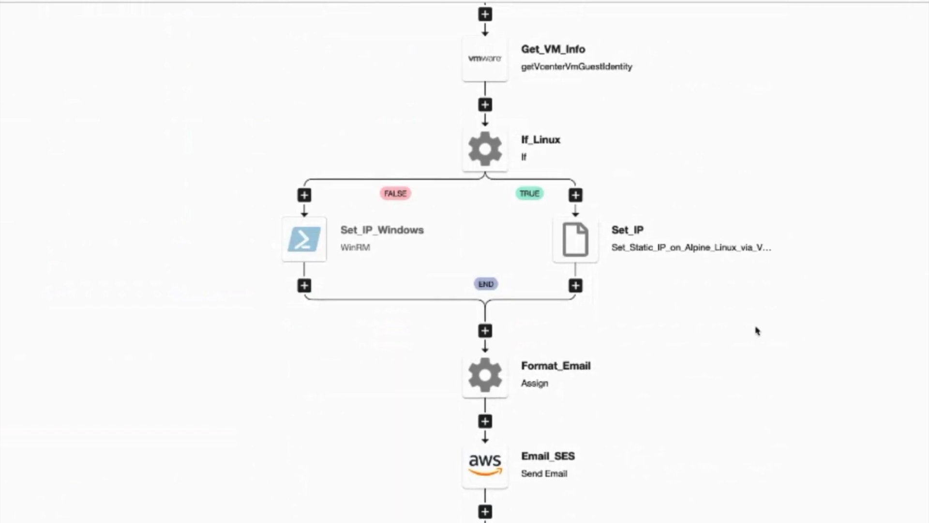